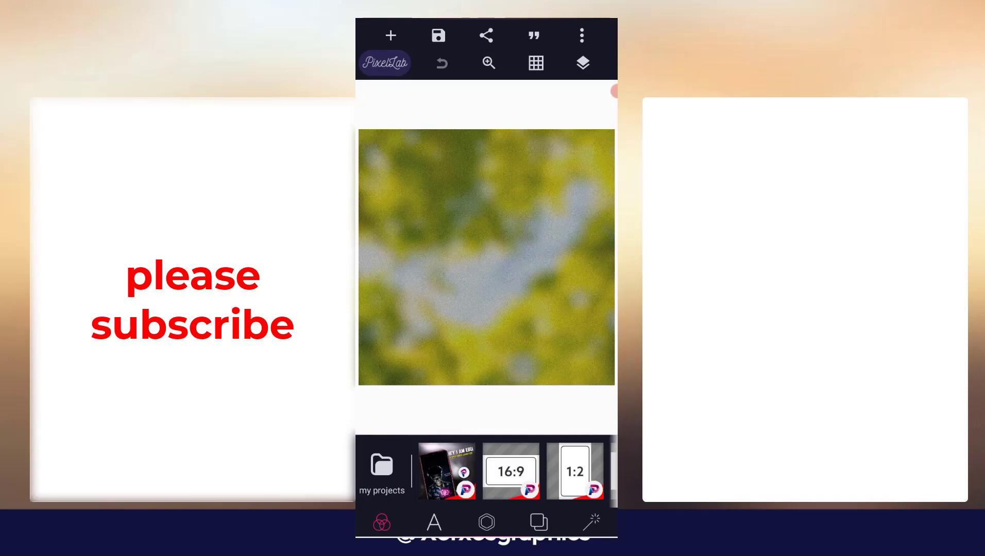
# Load the kehinde birthday project, adjust the move-by slider, and save changes
pyautogui.click(446, 476)
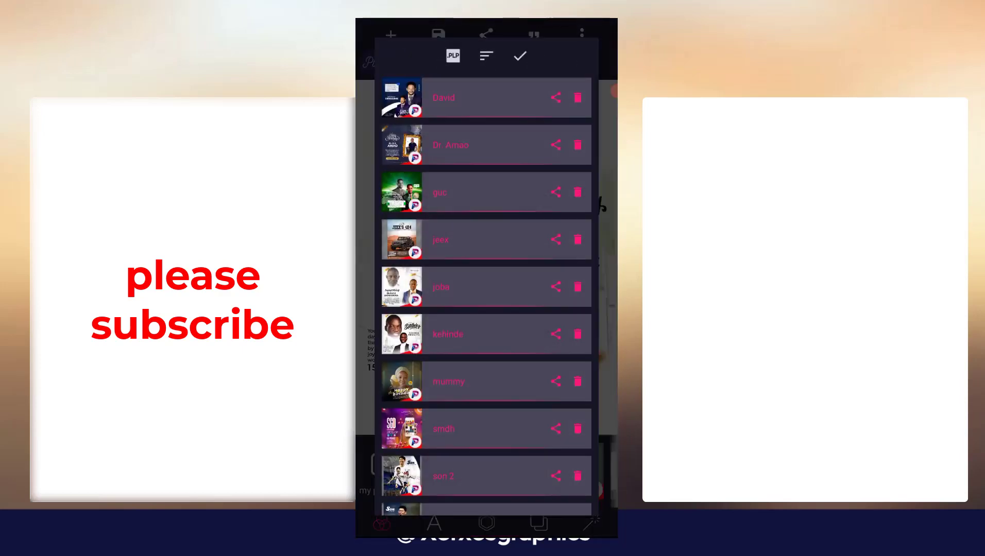
pyautogui.click(468, 334)
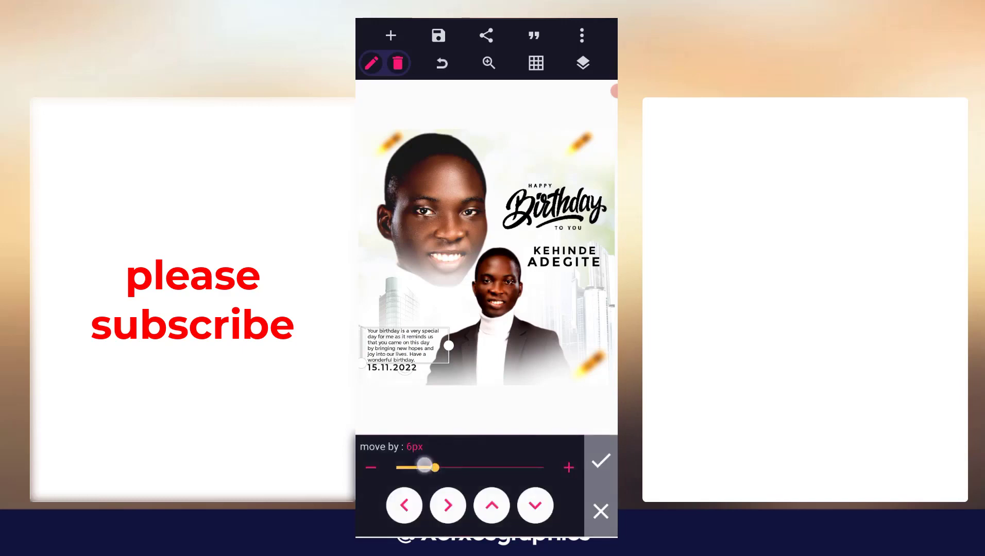
pyautogui.moveTo(427, 467); pyautogui.dragTo(396, 468)
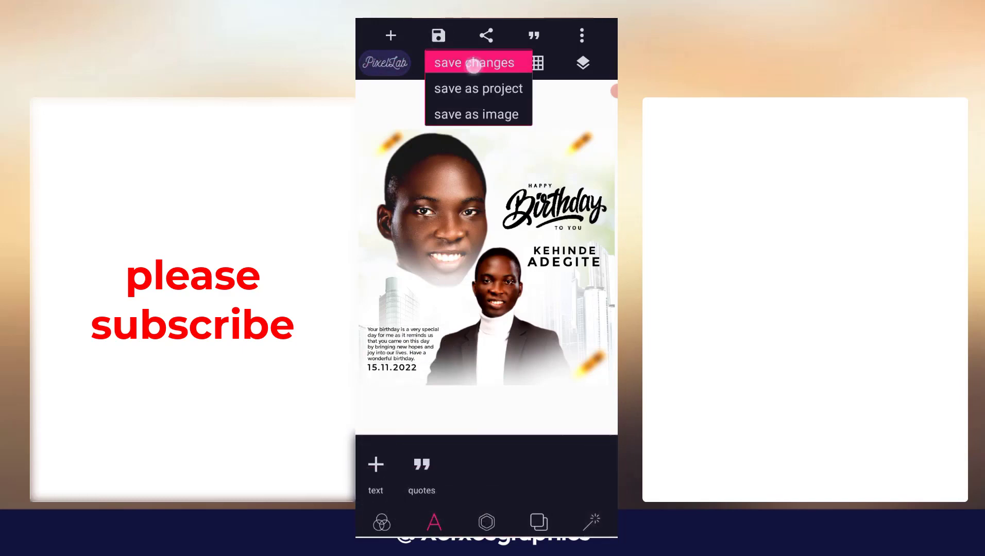
pyautogui.click(474, 62)
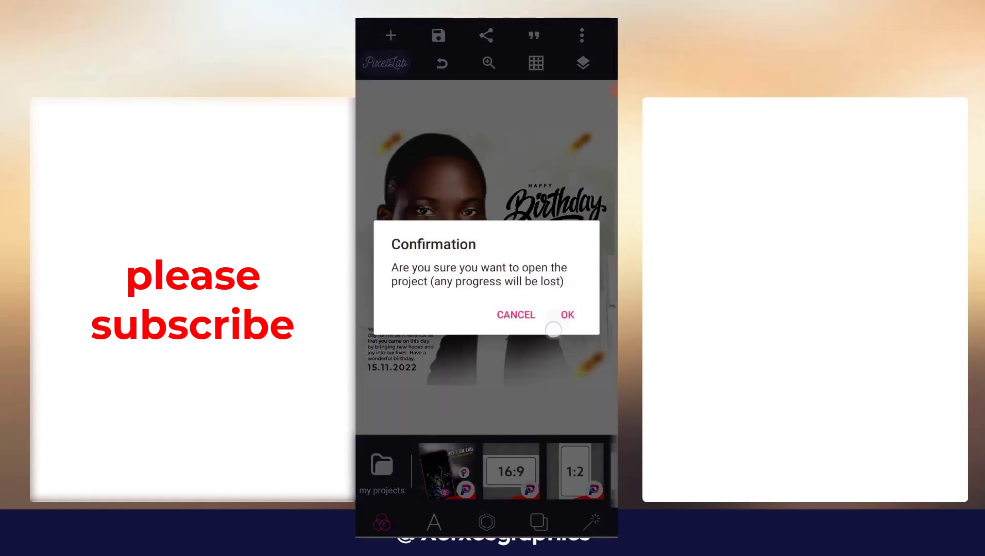
# Confirm opening the headwrap Happy Birthday flyer, then reopen My Projects
pyautogui.click(568, 315)
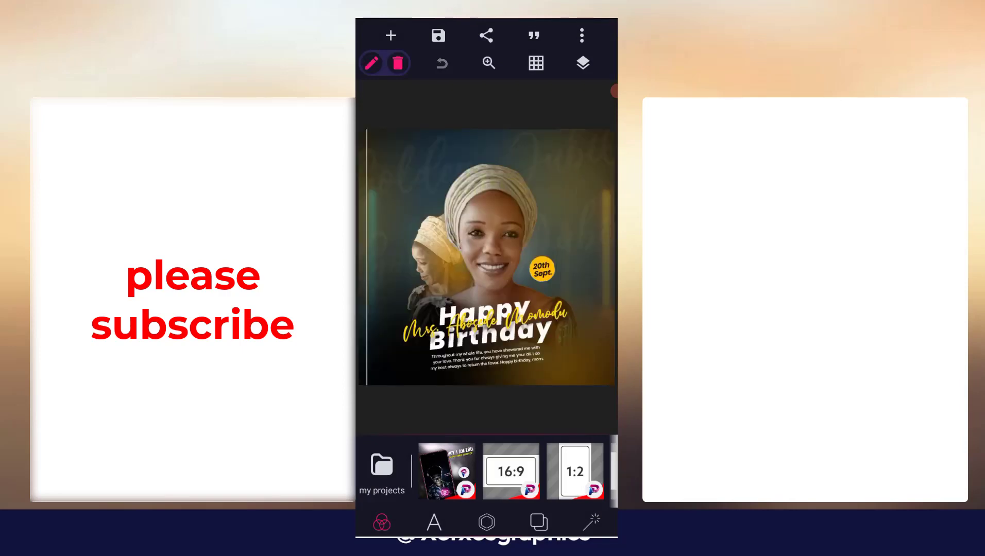
pyautogui.click(582, 63)
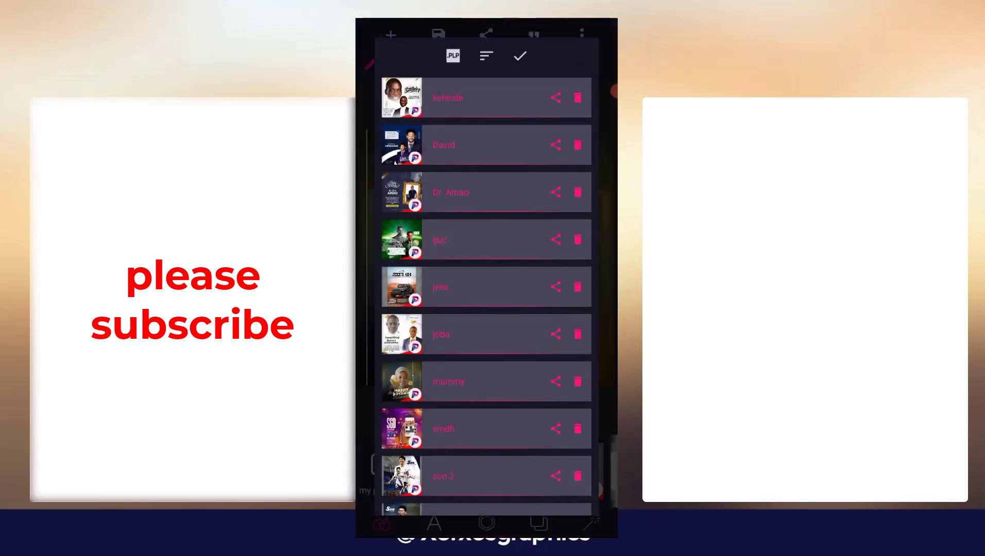
# Scroll down the My Projects list and load the Good Morning April flyer
pyautogui.scroll(-3)
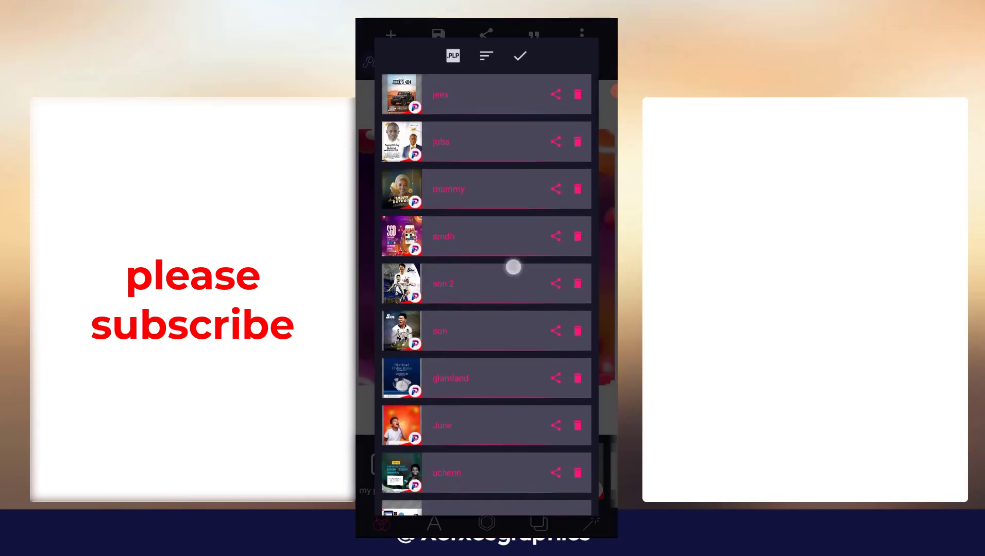
pyautogui.scroll(-3)
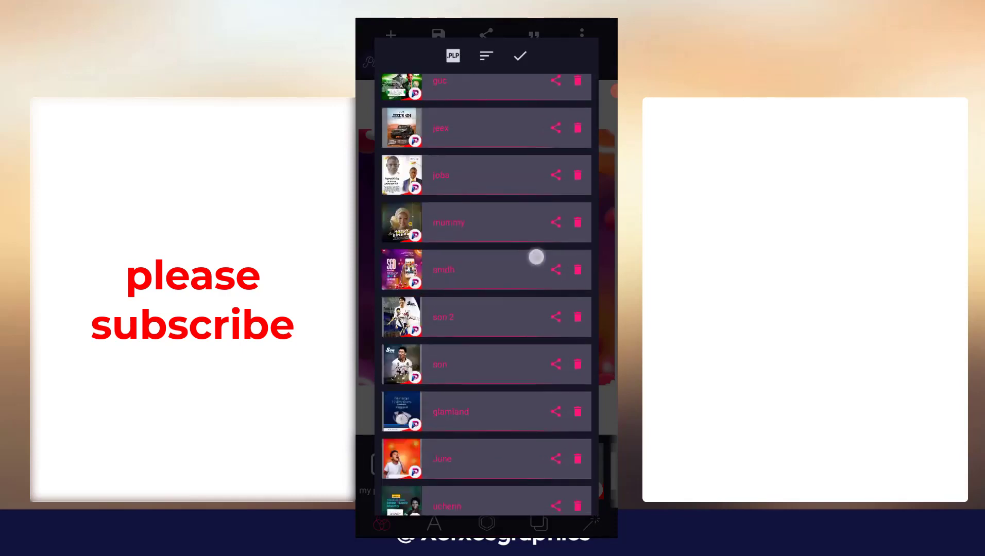
pyautogui.scroll(-3)
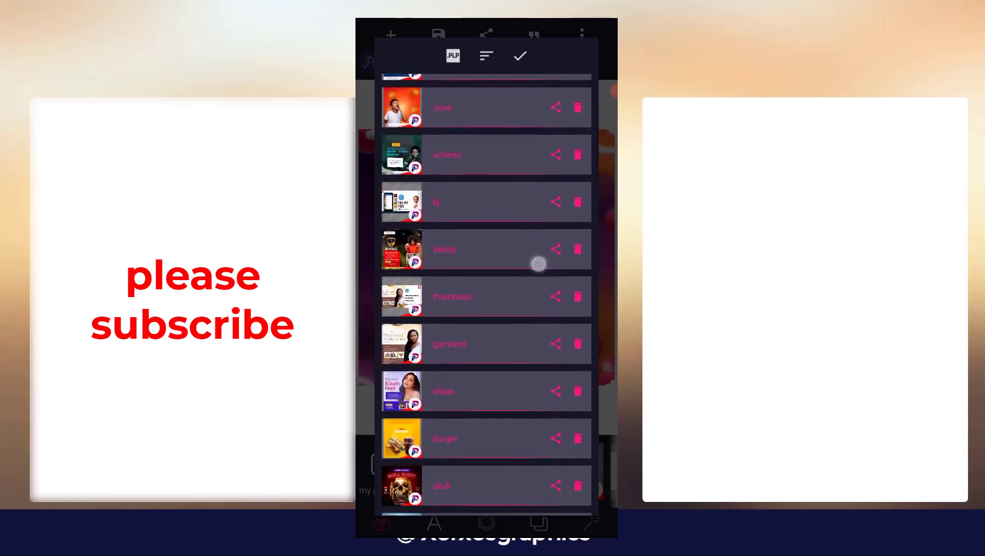
pyautogui.scroll(-3)
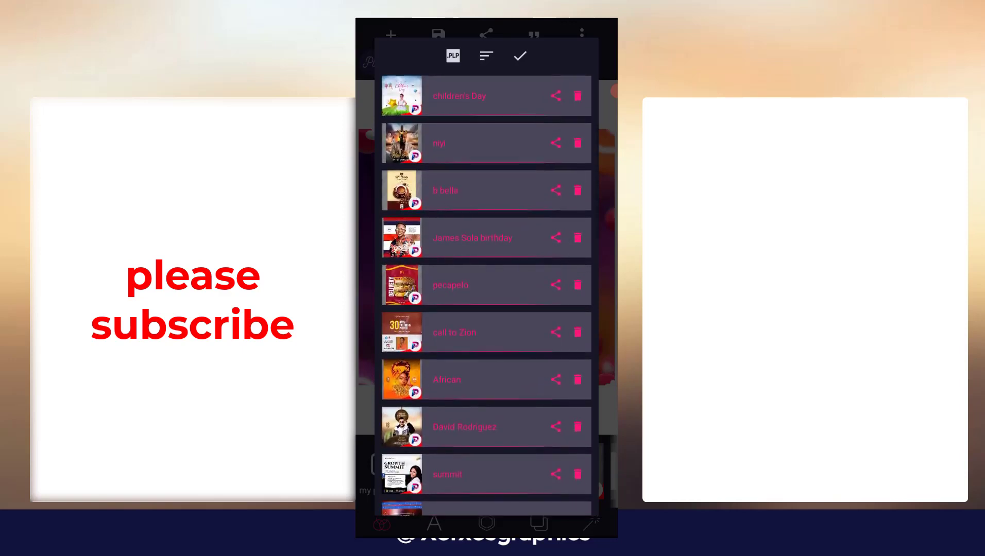
pyautogui.scroll(-3)
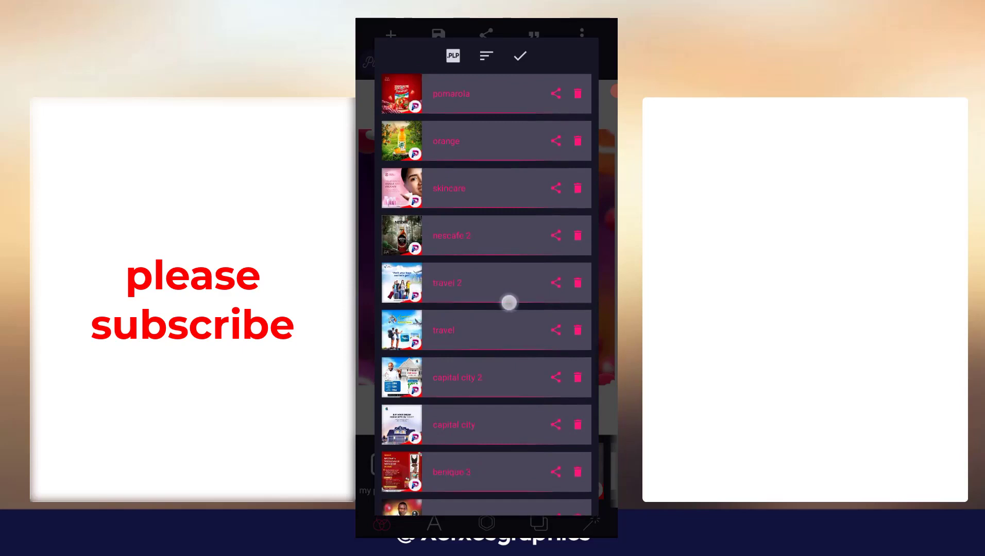
pyautogui.scroll(-3)
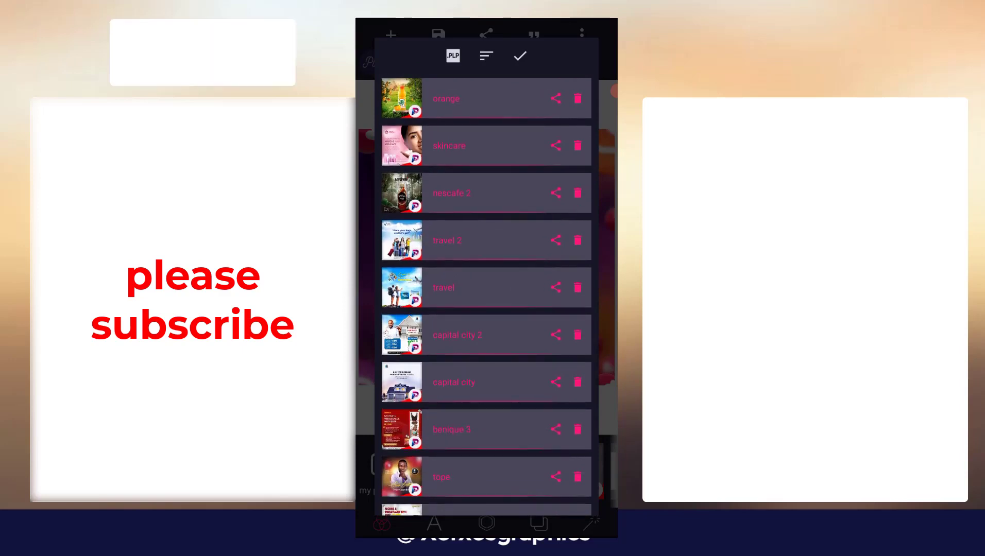
pyautogui.click(520, 56)
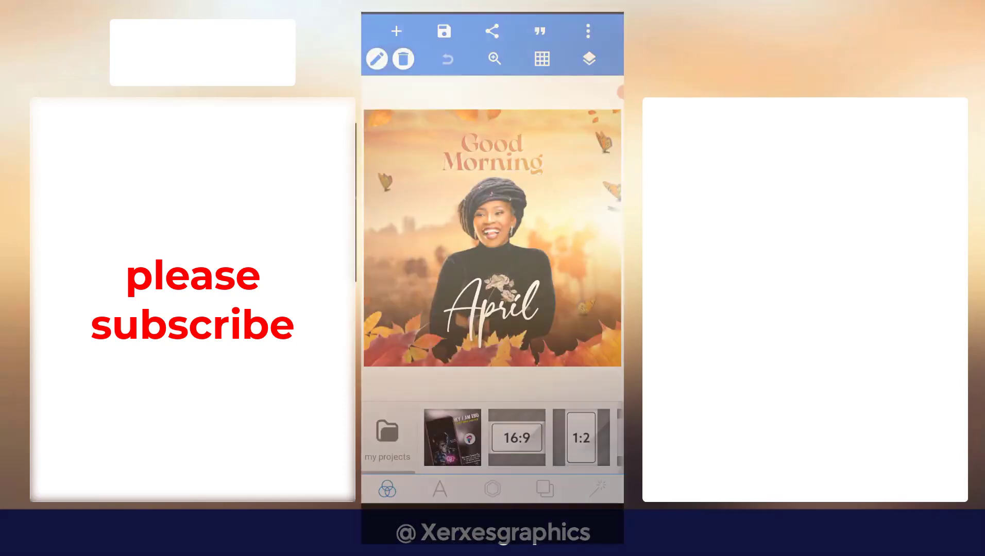
# Open a project file from storage, navigating to Download and choosing Text Effect (Thanks).plp
pyautogui.click(588, 32)
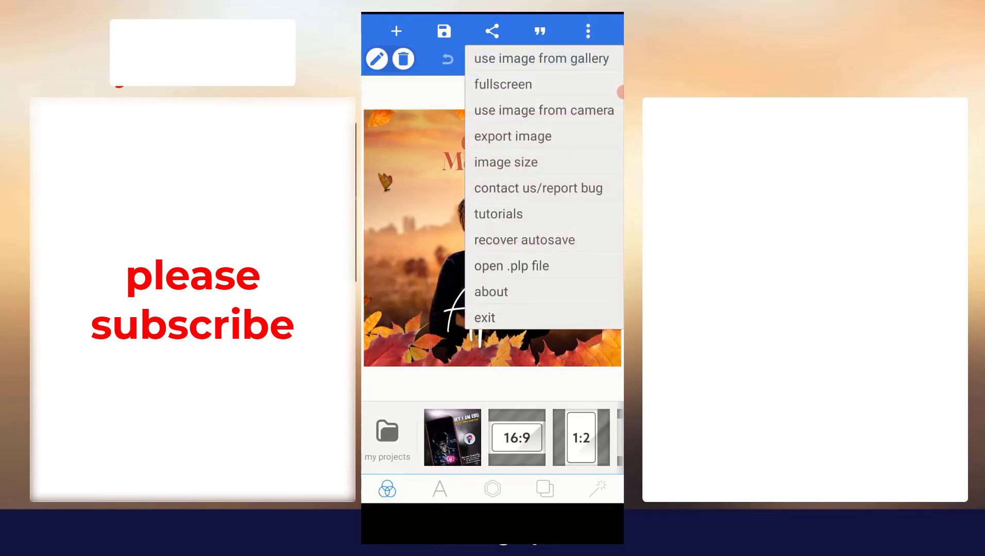
pyautogui.click(511, 266)
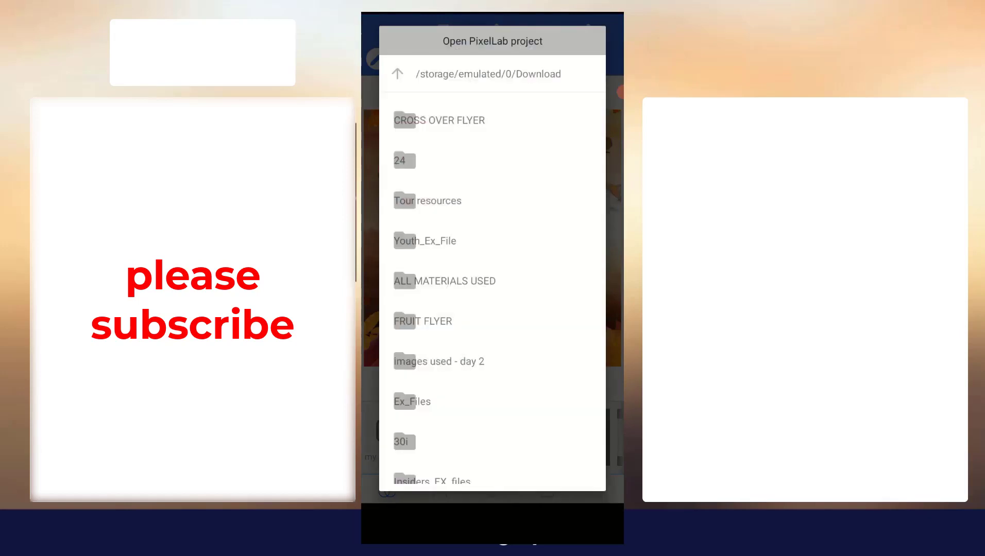
pyautogui.click(399, 73)
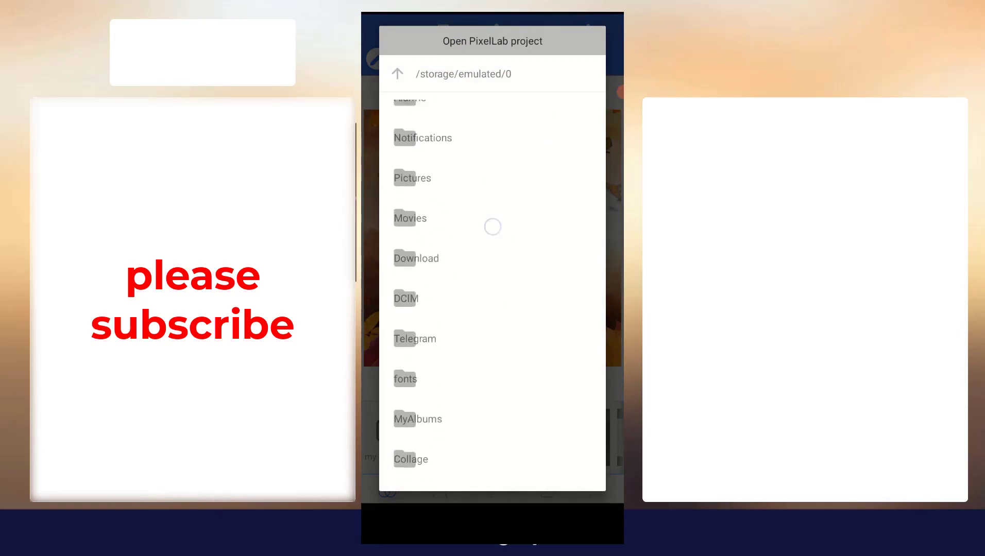
pyautogui.scroll(3)
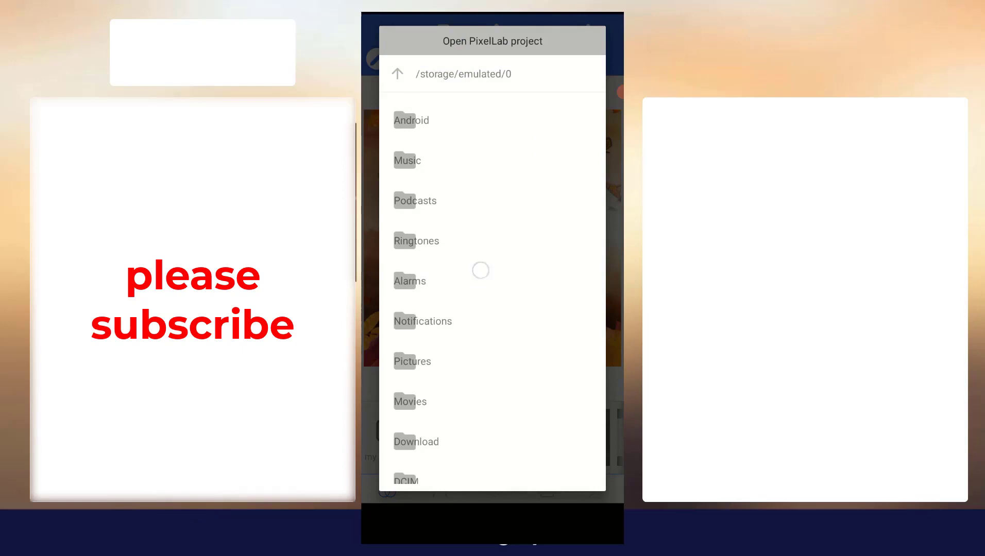
pyautogui.click(416, 441)
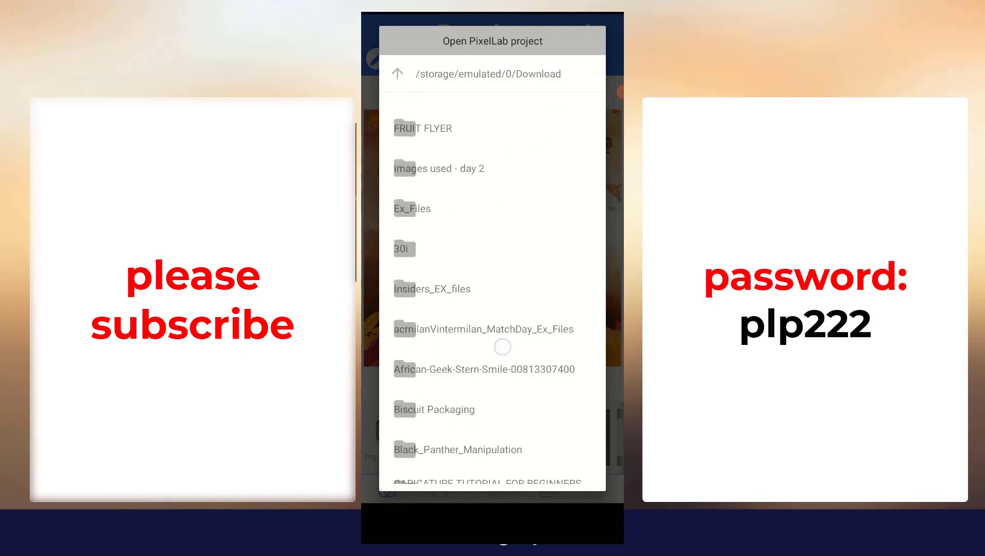
pyautogui.scroll(-3)
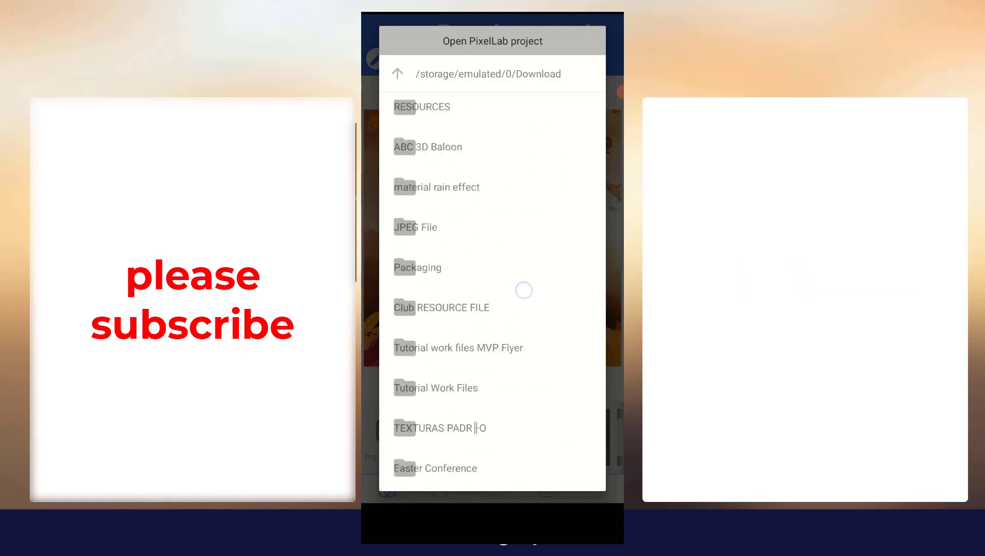
pyautogui.scroll(-3)
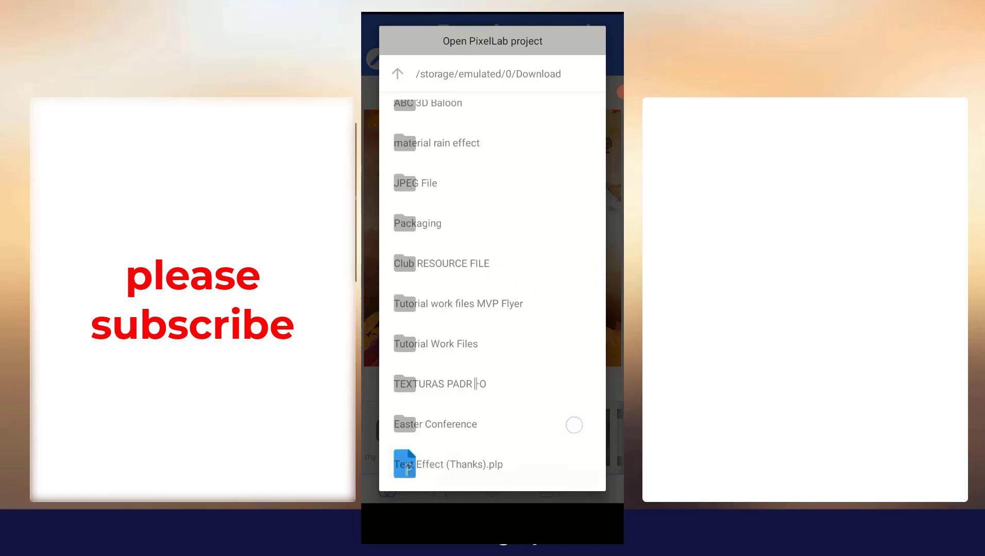
pyautogui.click(447, 464)
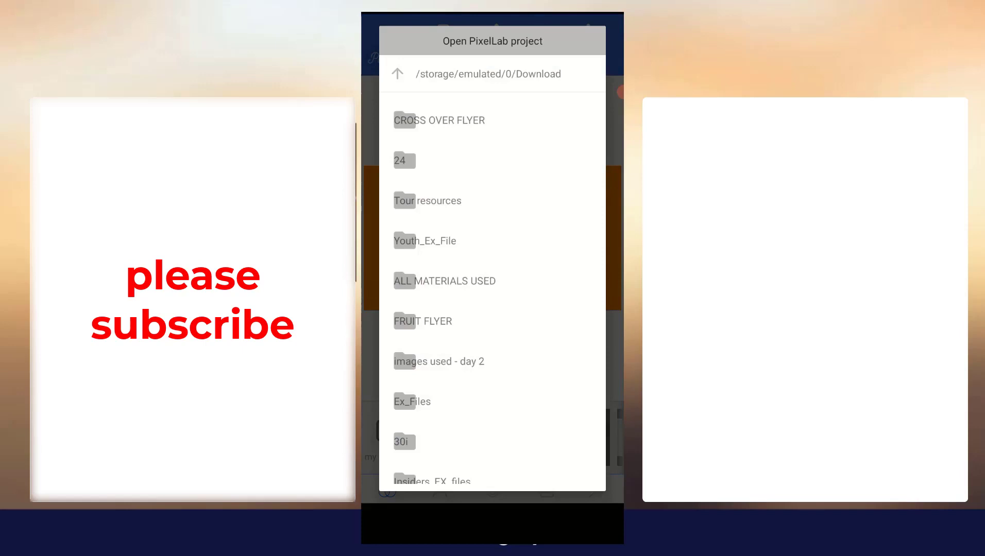
# Add Text Effect (Thanks) to My Projects, load it, and reopen the file picker
pyautogui.scroll(-3)
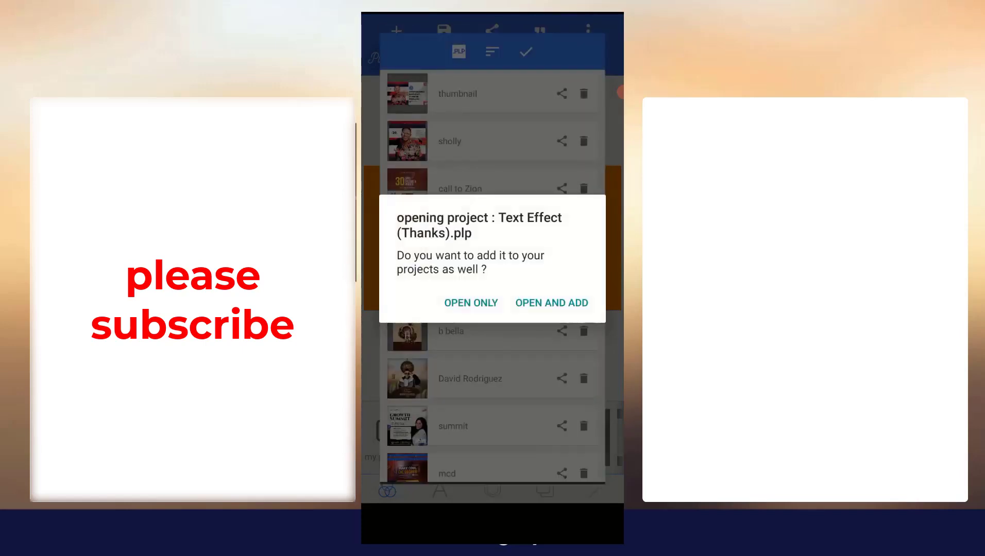
pyautogui.click(471, 303)
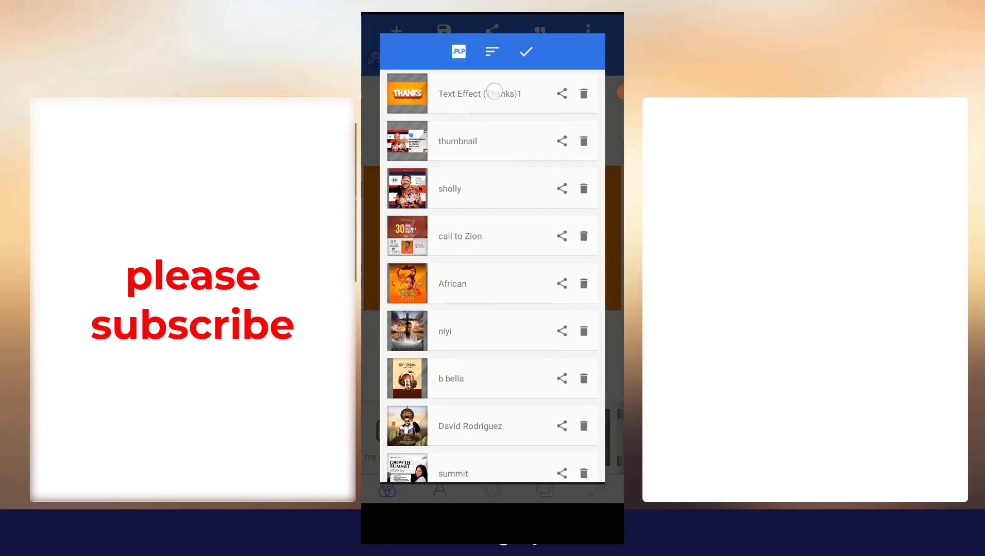
pyautogui.click(479, 93)
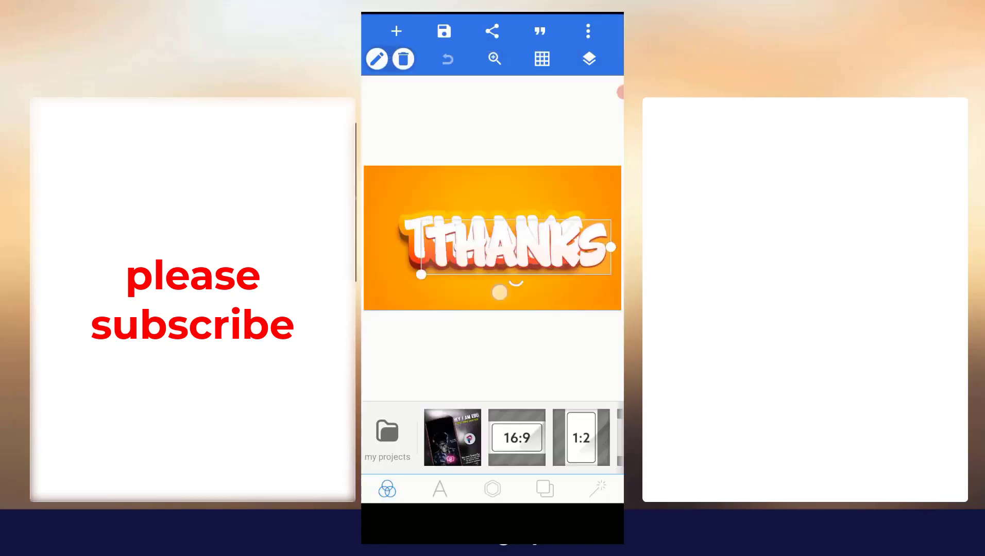
pyautogui.click(589, 59)
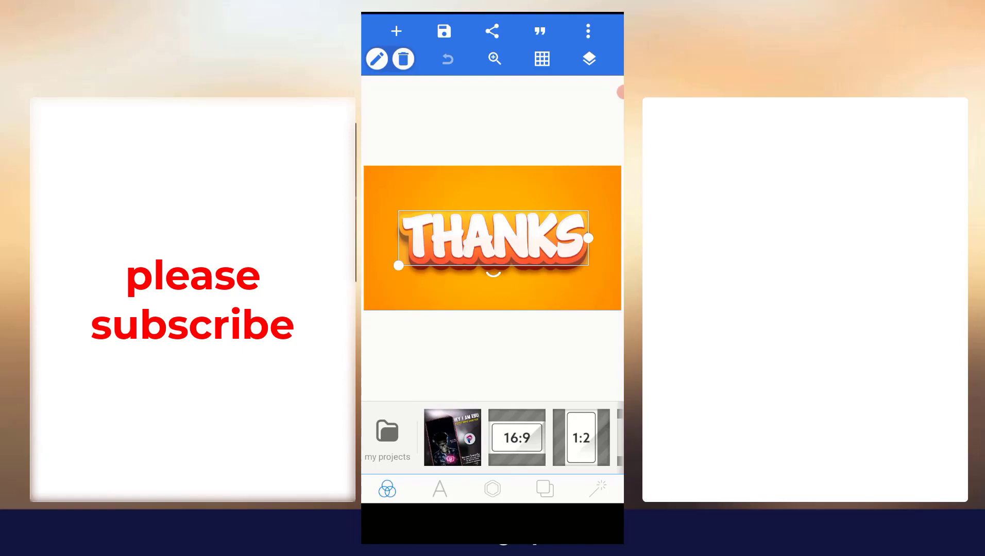
pyautogui.click(589, 58)
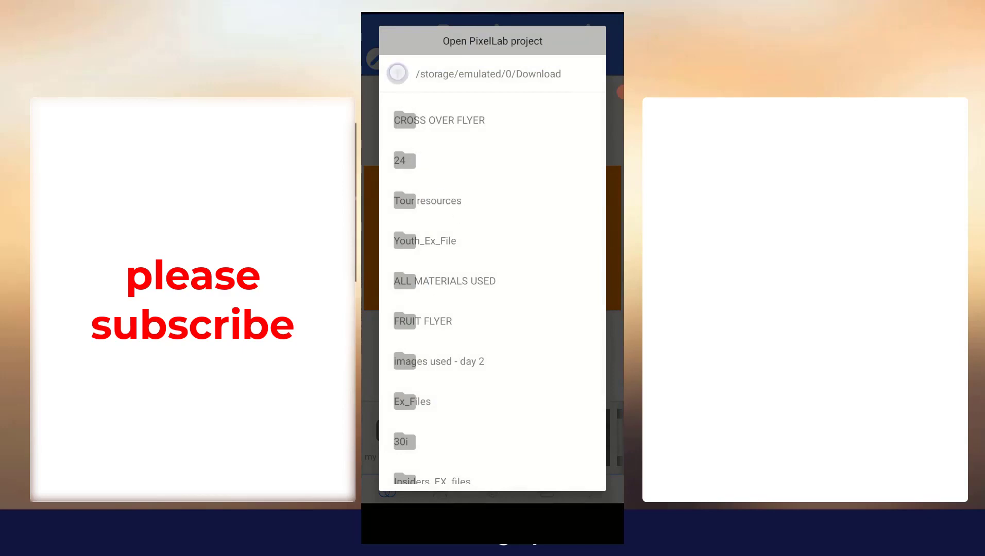
# Open sholly.plp from the pixelLab folder using Open Only
pyautogui.click(400, 73)
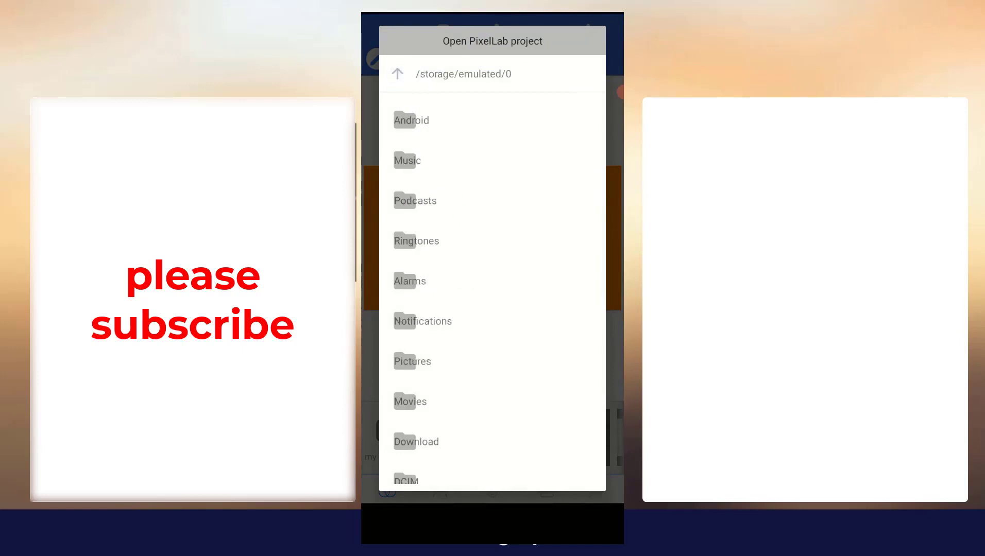
pyautogui.scroll(-3)
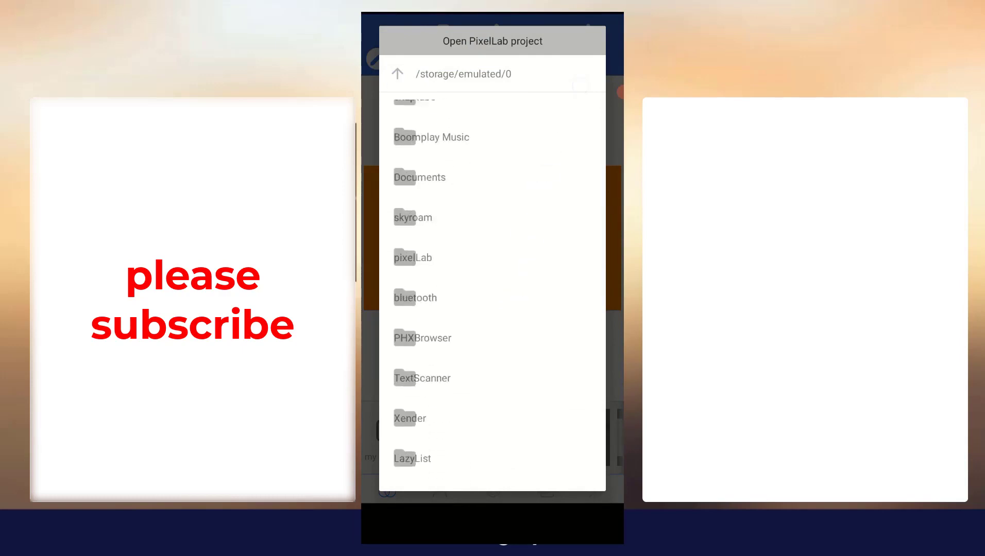
pyautogui.scroll(-3)
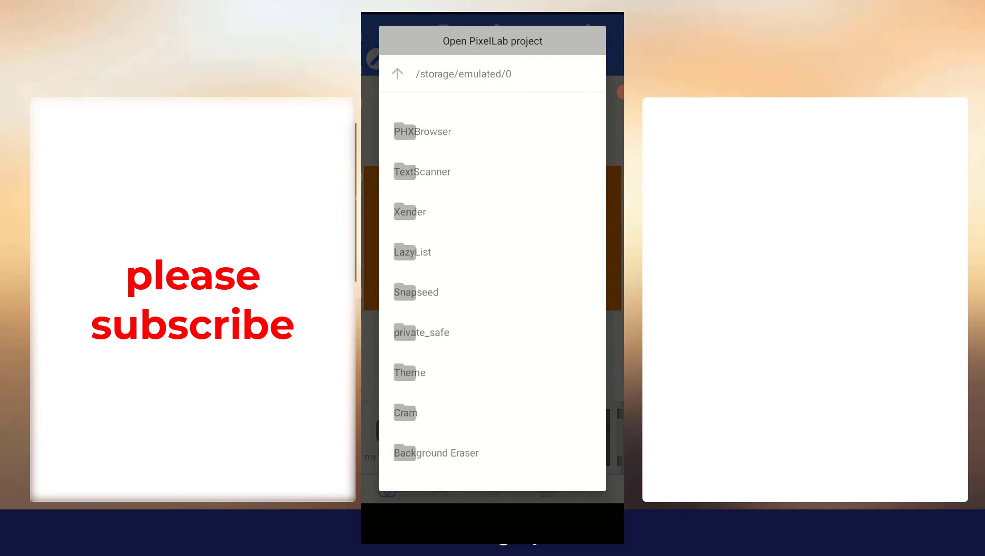
pyautogui.scroll(3)
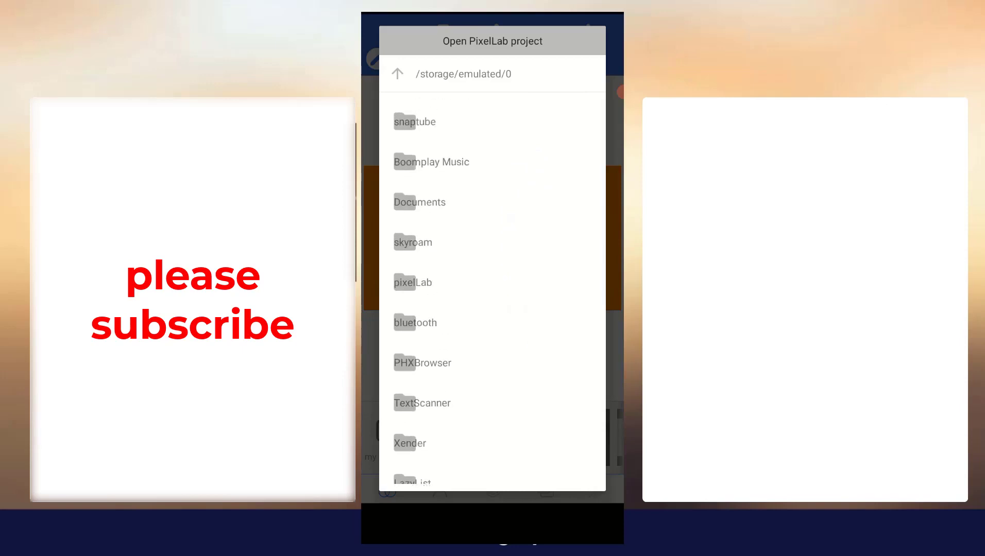
pyautogui.click(413, 282)
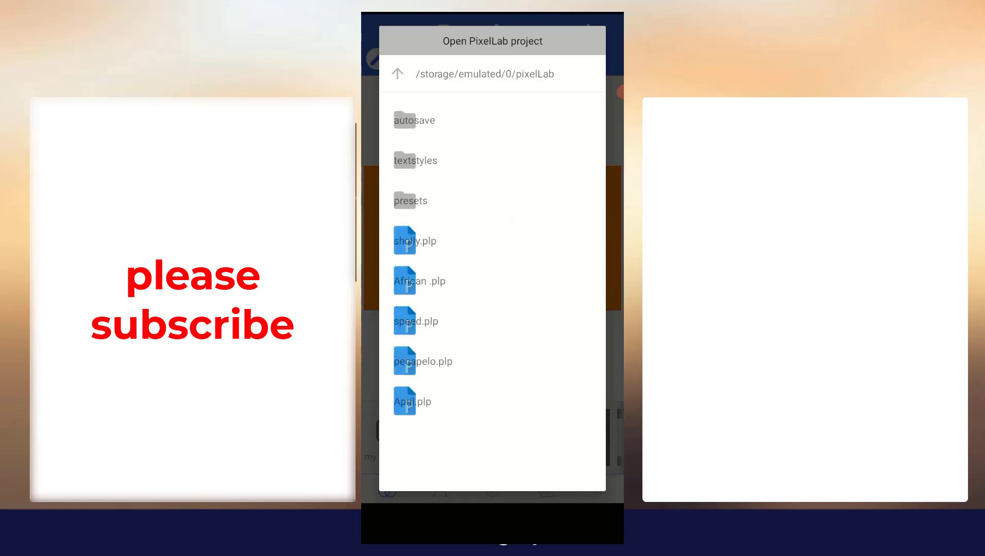
pyautogui.click(415, 240)
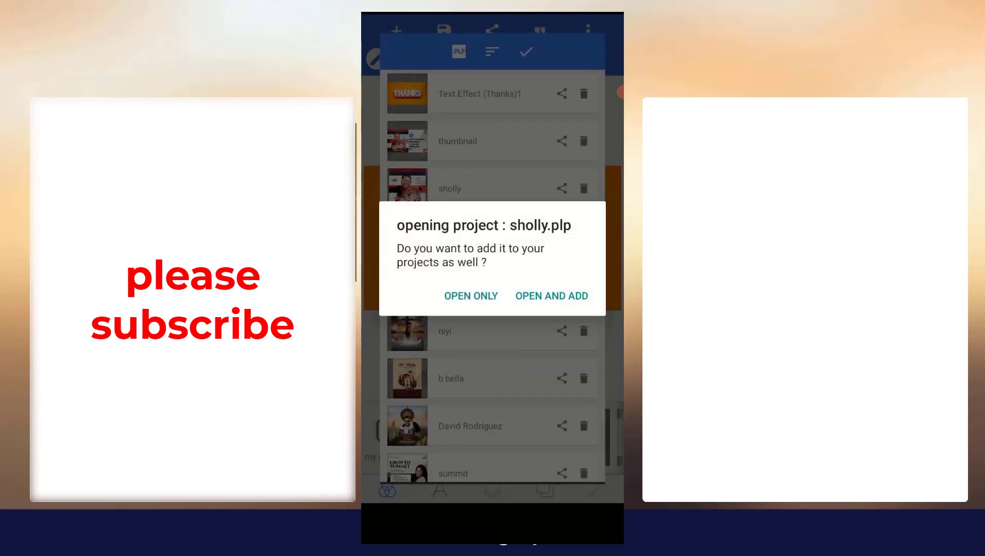
pyautogui.click(470, 296)
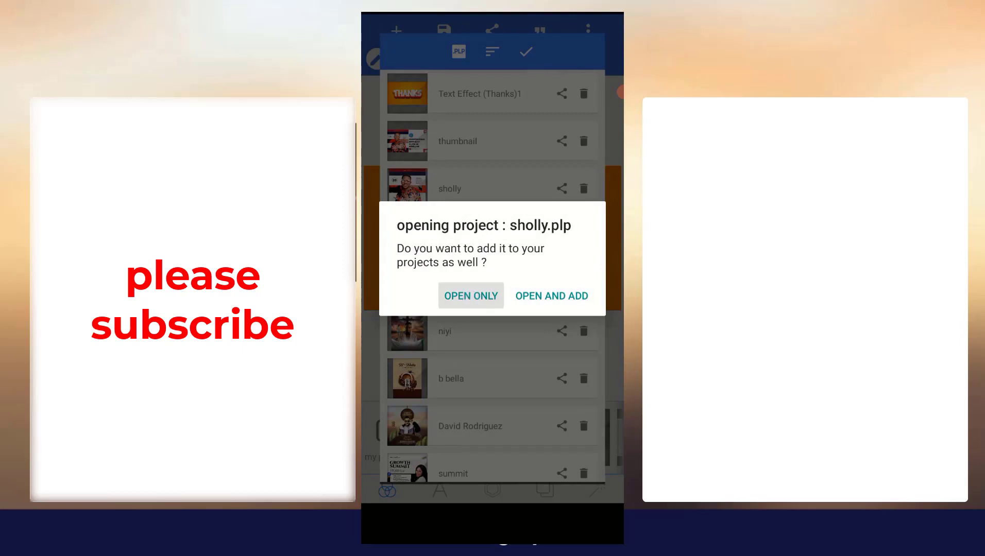
pyautogui.click(470, 296)
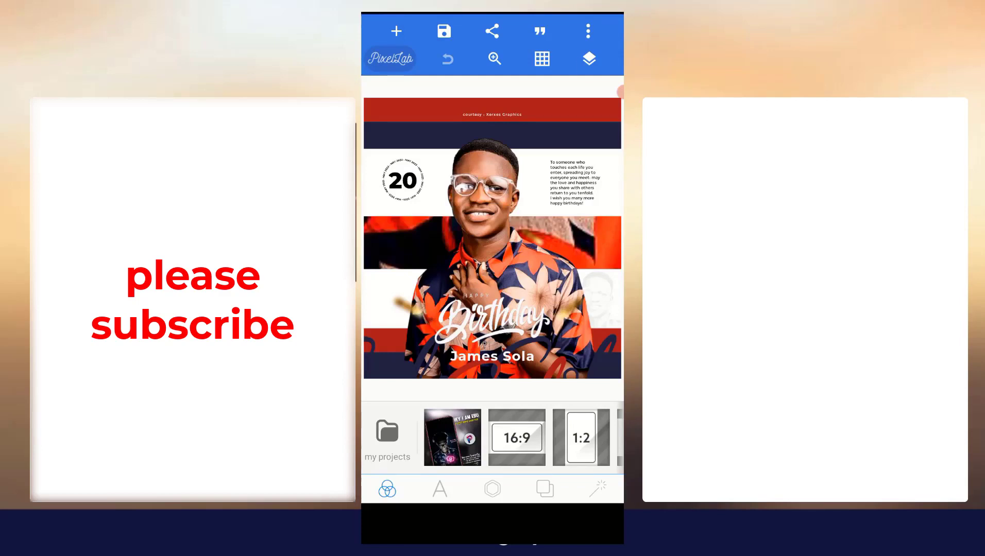
pyautogui.click(590, 58)
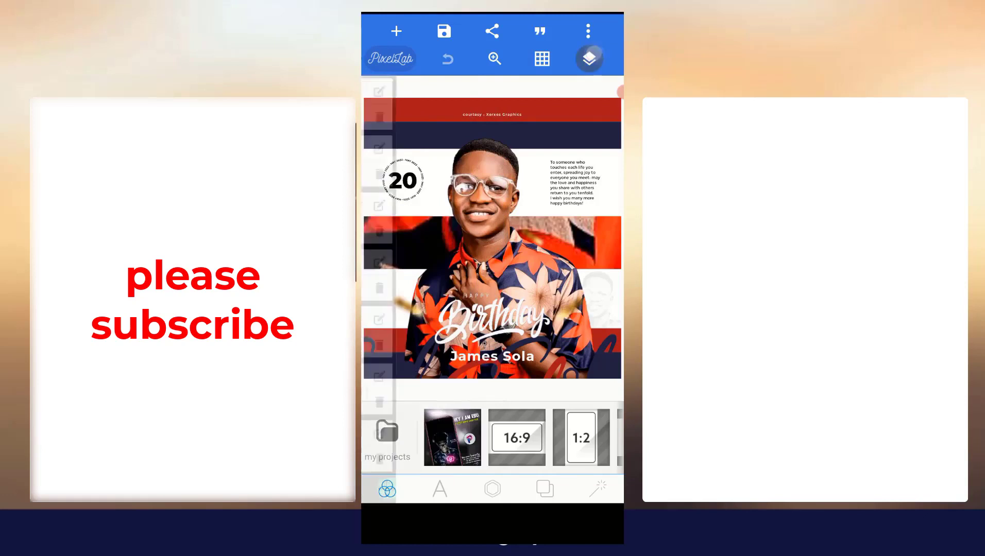
pyautogui.click(591, 58)
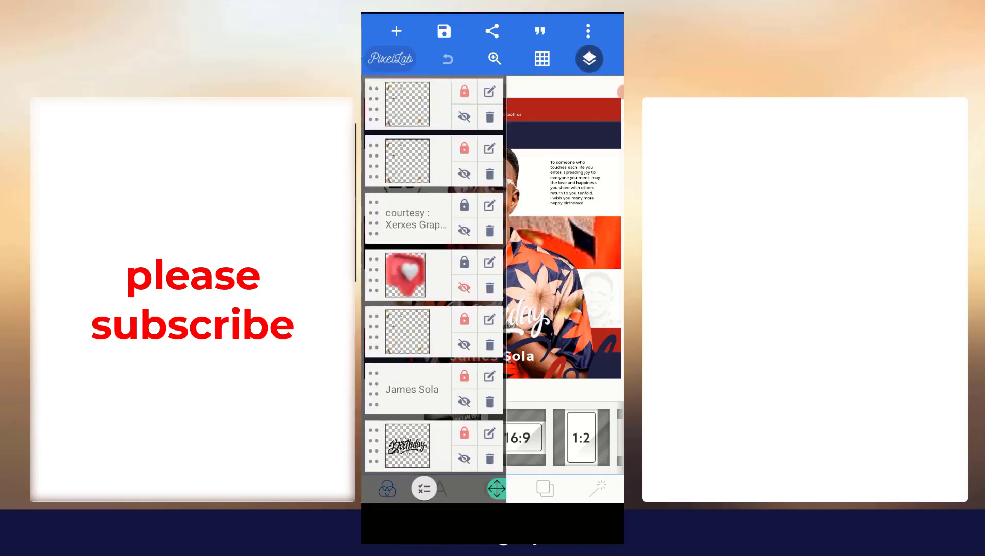
pyautogui.click(589, 59)
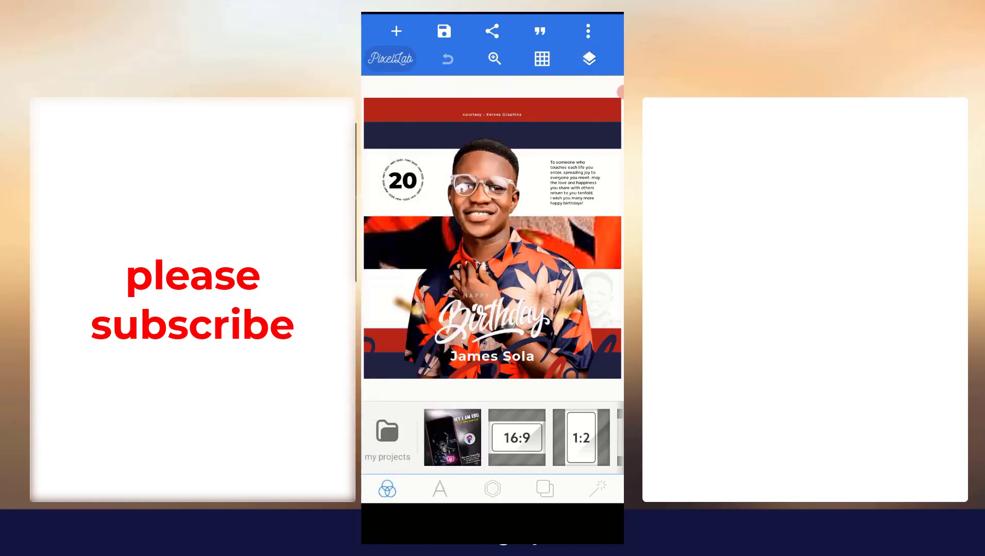